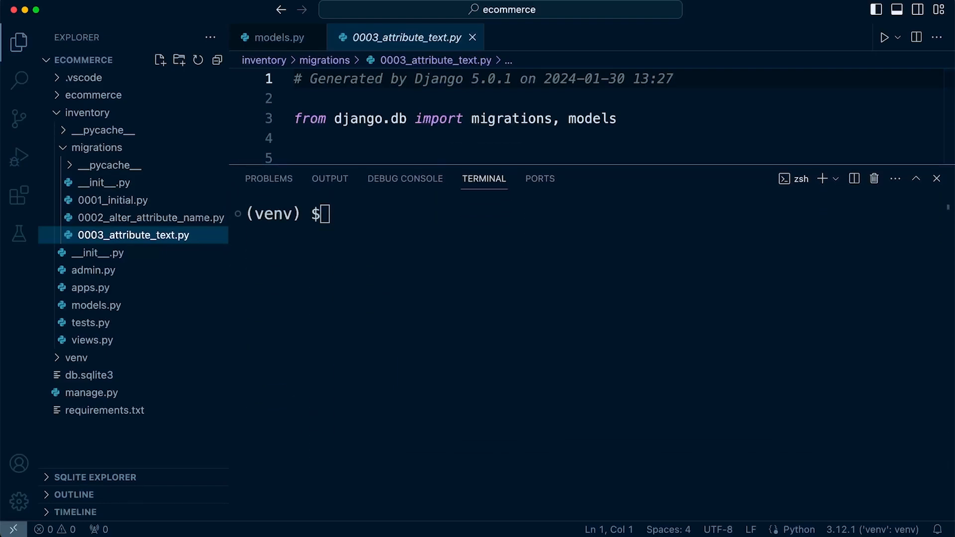
- Run python3 manage.py showmigrations --list to see that 0003_attribute_text is unapplied
text(p)
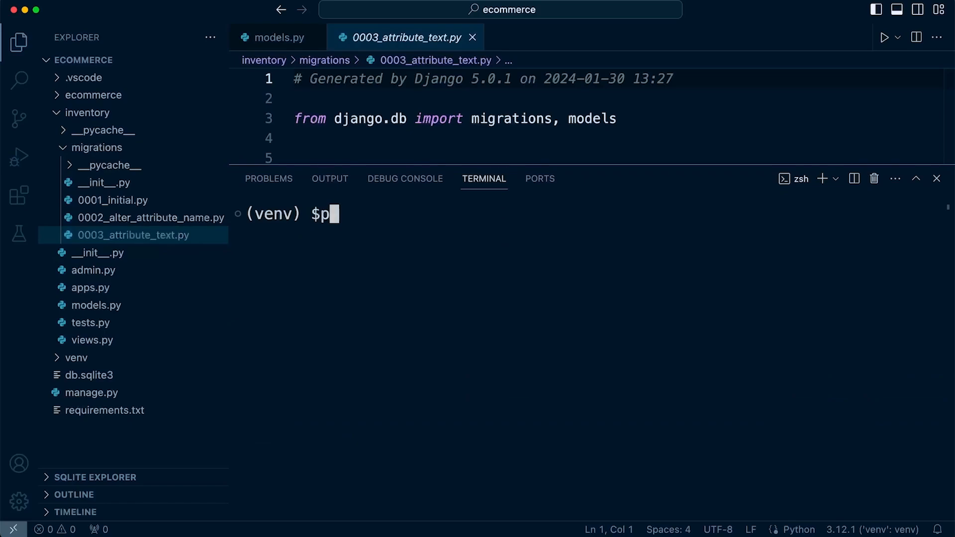
text(ython3 manage.py)
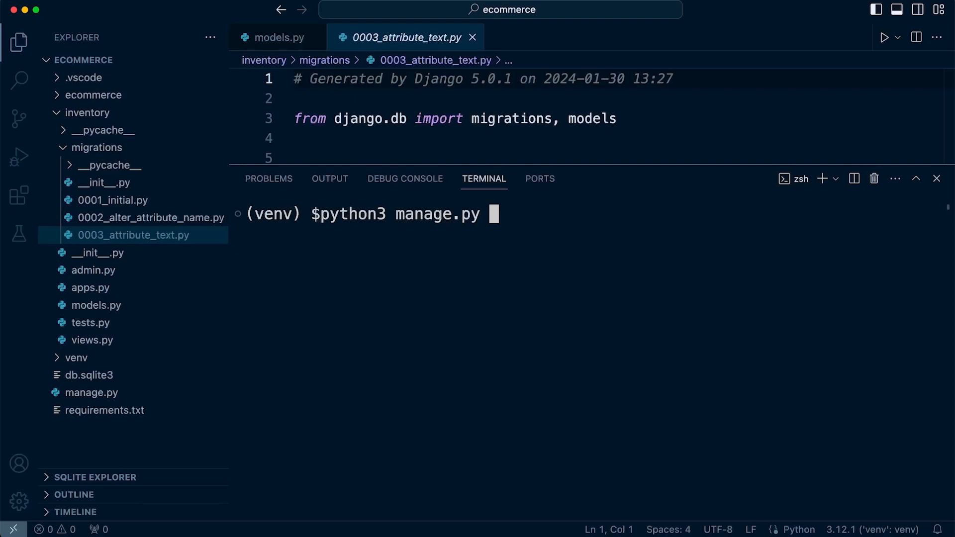
text(show)
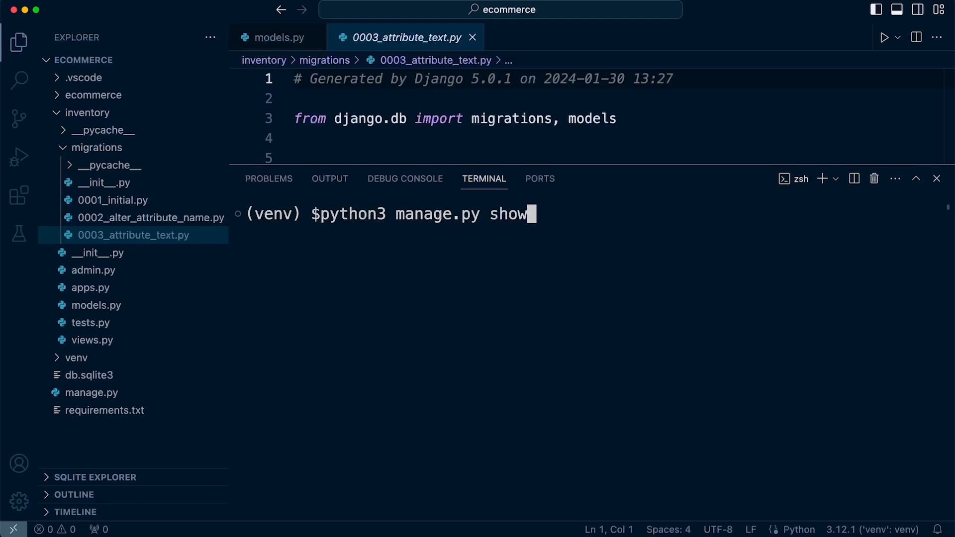
text(migrations)
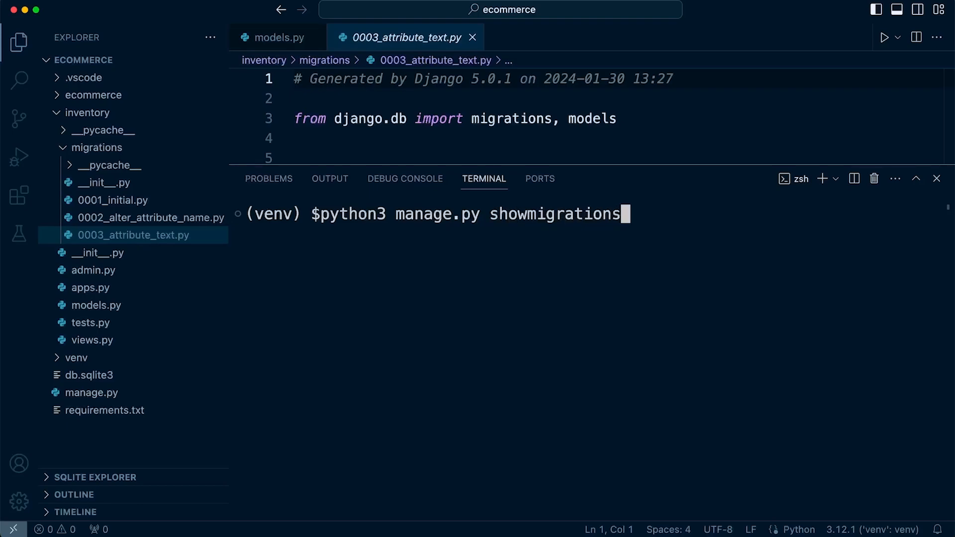
text(--list)
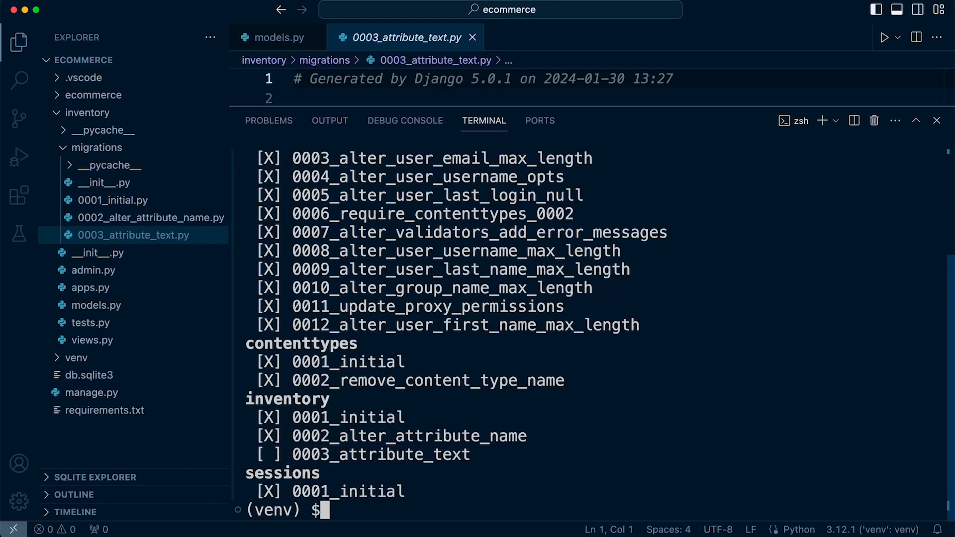
- Run python3 manage.py migrate to apply inventory's 0003_attribute_text
text(python3 manage.py migrate)
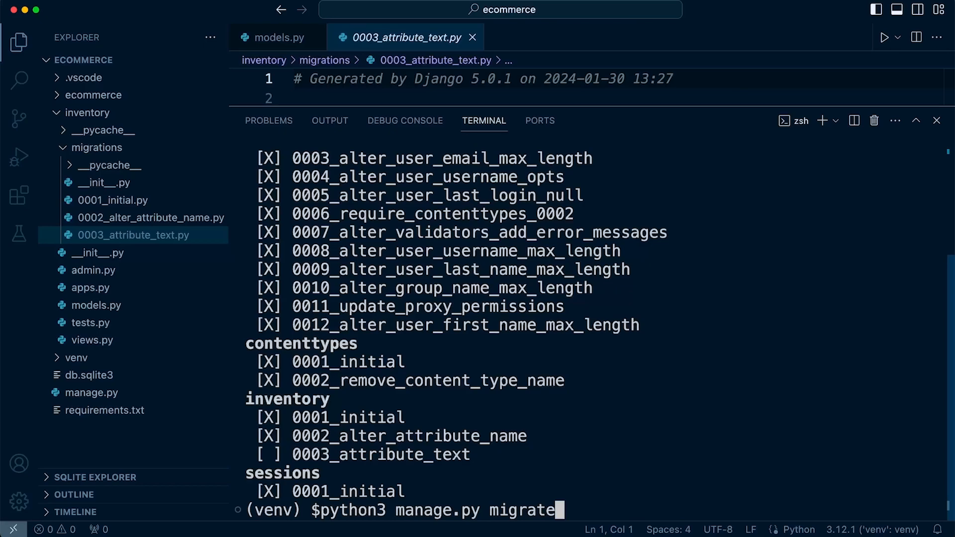
key(Enter)
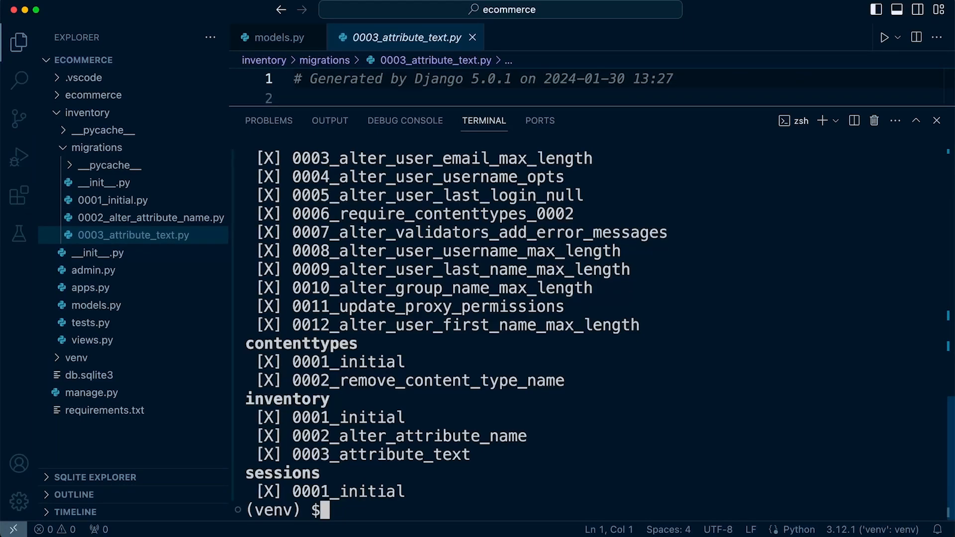
- Copy 0002_alter_attribute_name and migrate the inventory app back to it
double_click(407, 435)
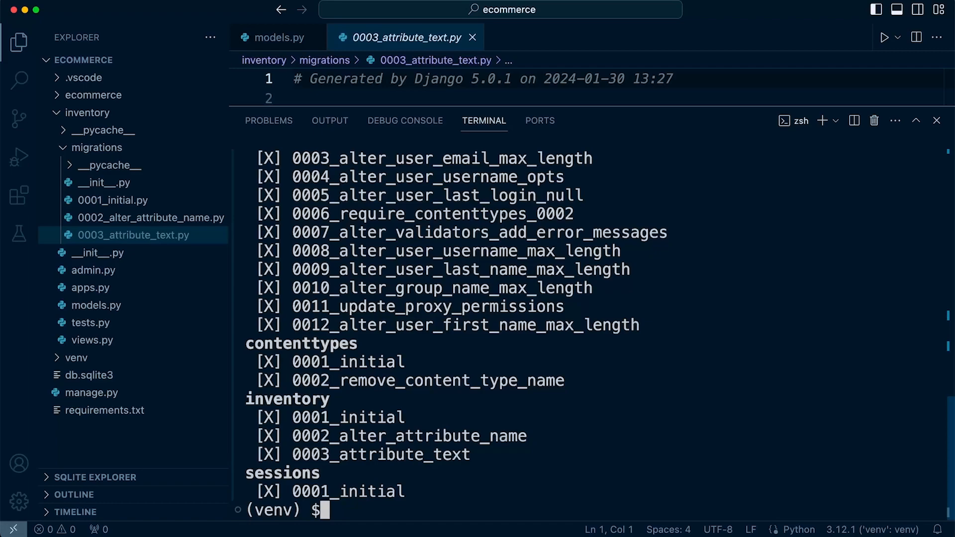
text(python)
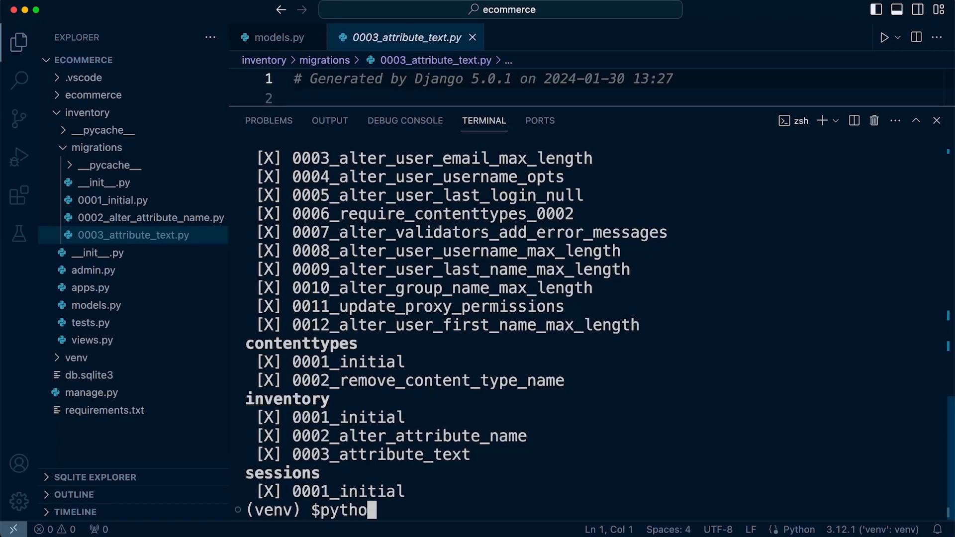
text(n3 manage.py)
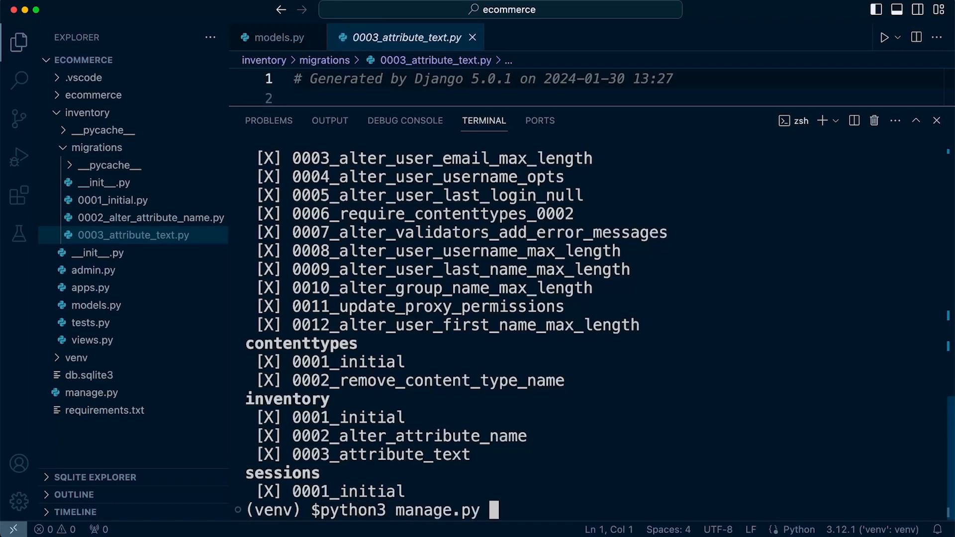
text(migra)
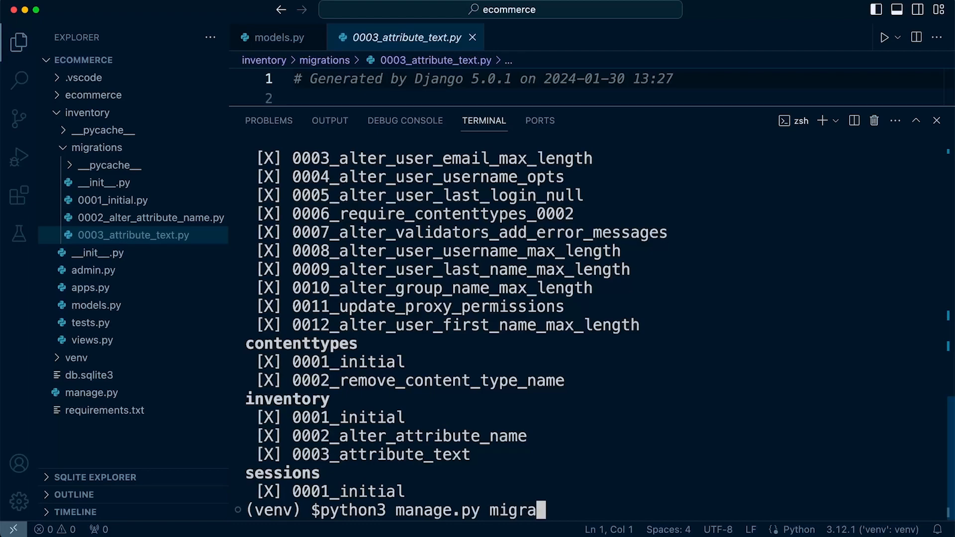
text(te)
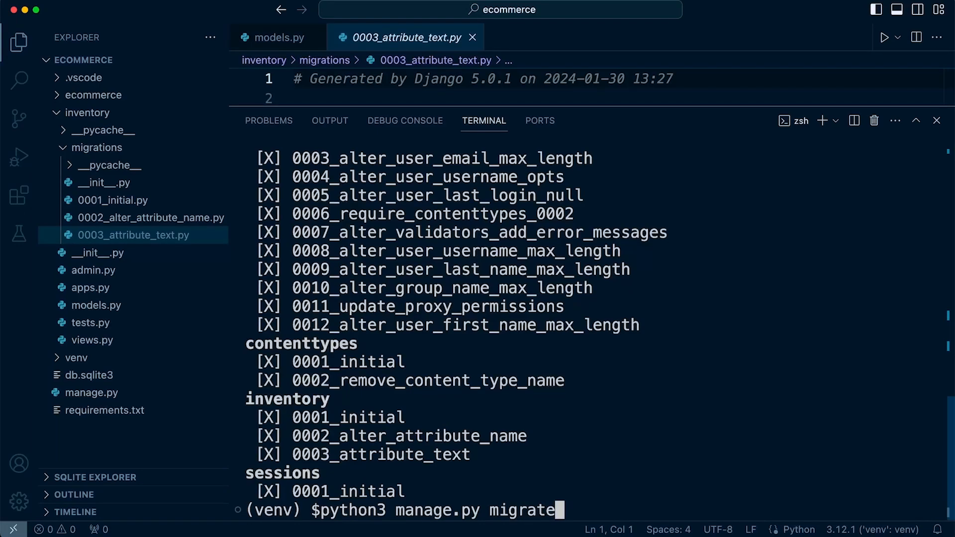
text(in)
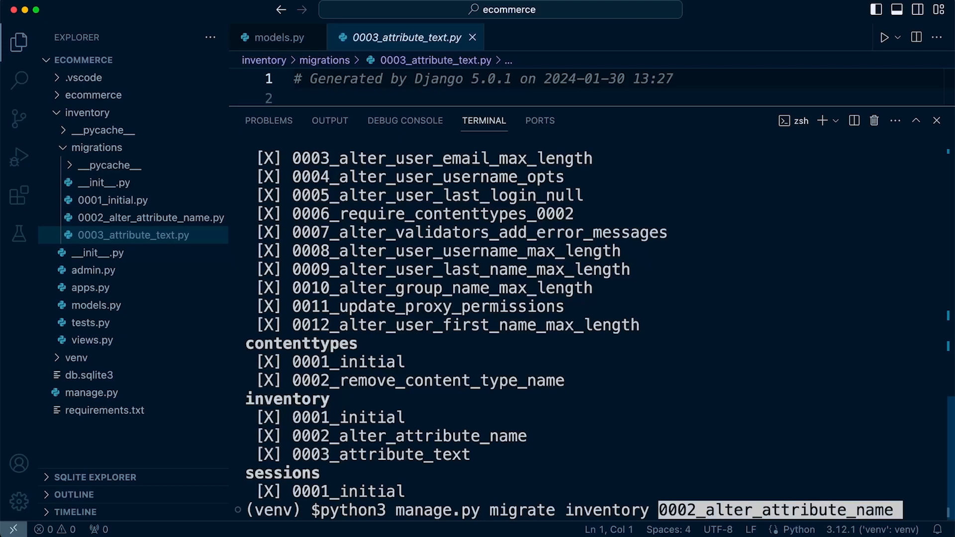
key(Enter)
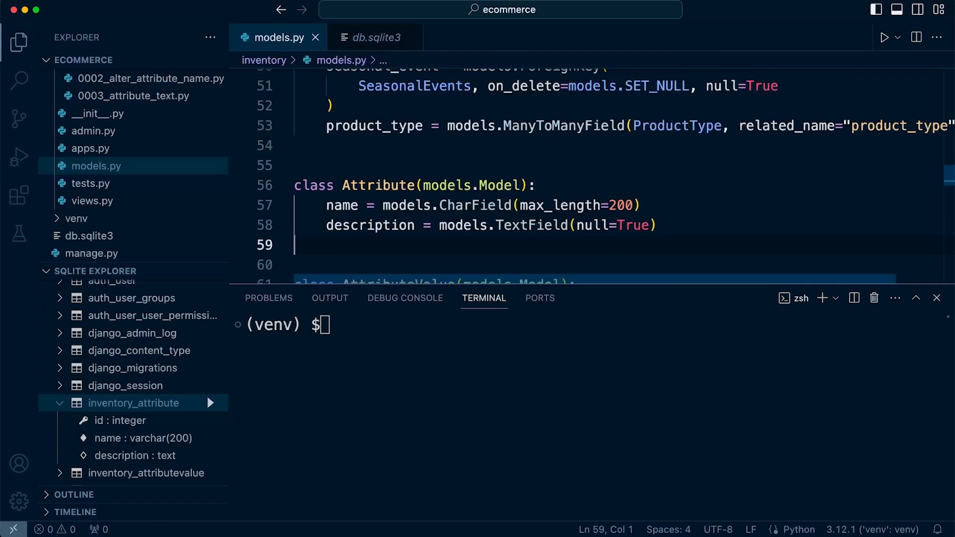
- Refresh SQLite Explorer to list inventory_category, inventory_product and inventory_attribute tables
scroll(down, 3)
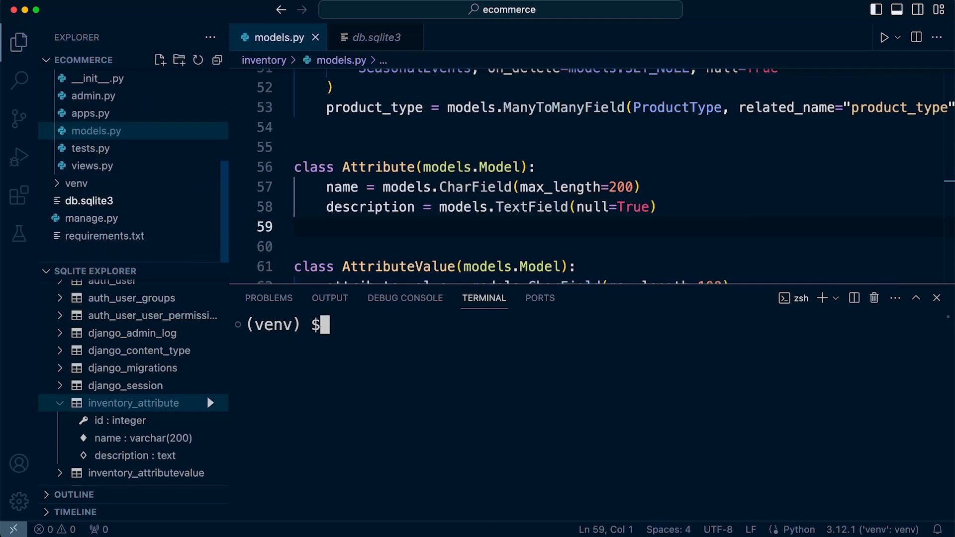
click(62, 403)
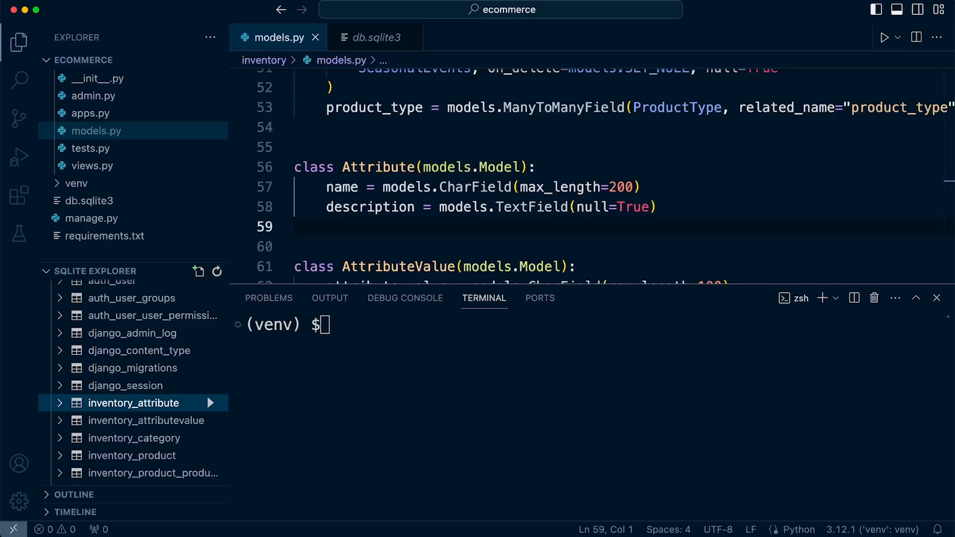
- Run python3 manage.py migrate inventory zero, then reload SQLite Explorer's table list
text(python3 manage.py makemigrations)
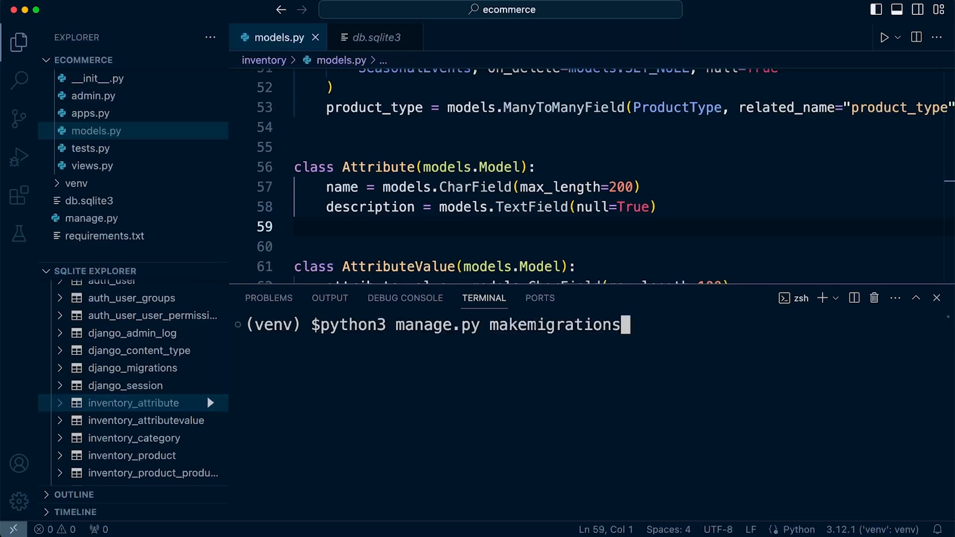
text(migrate inventory 0002_alter_attribute_nam)
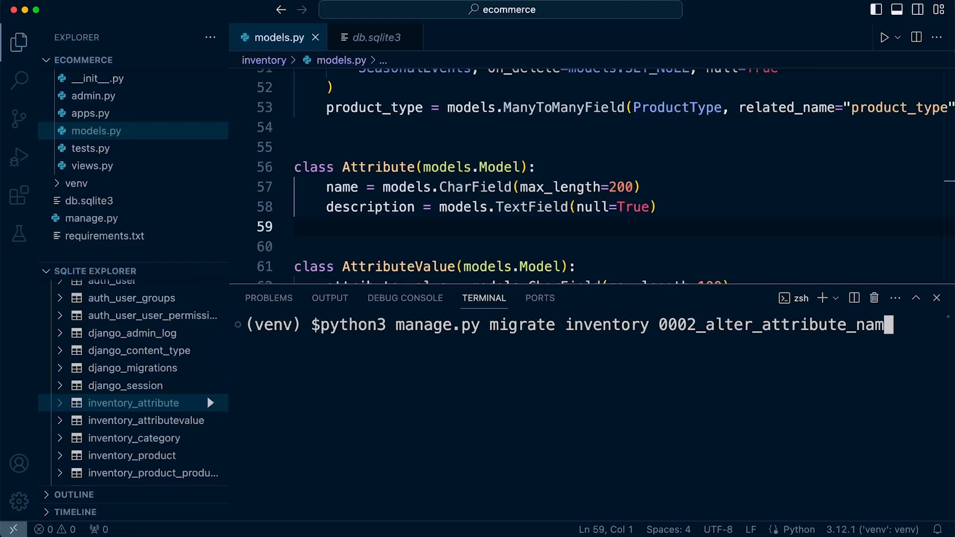
key(Backspace)
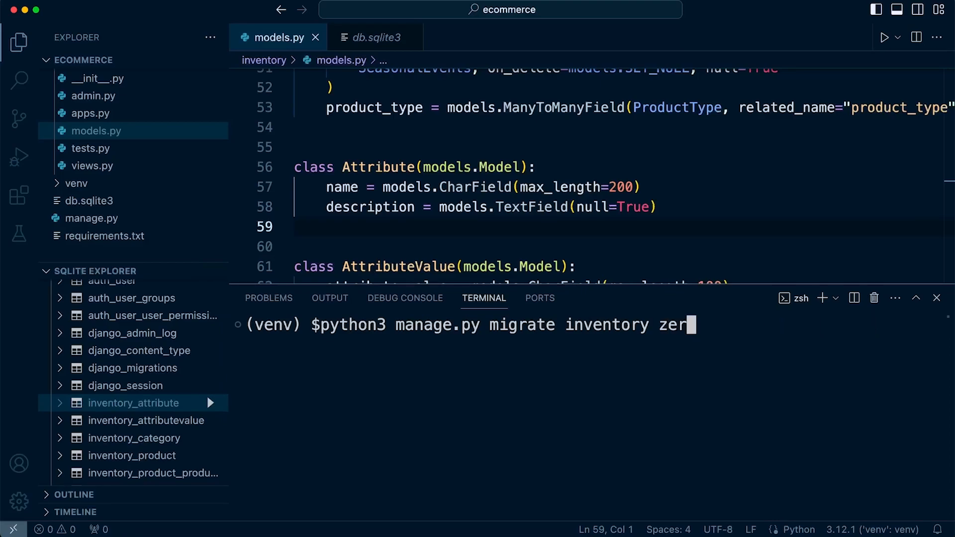
key(Enter)
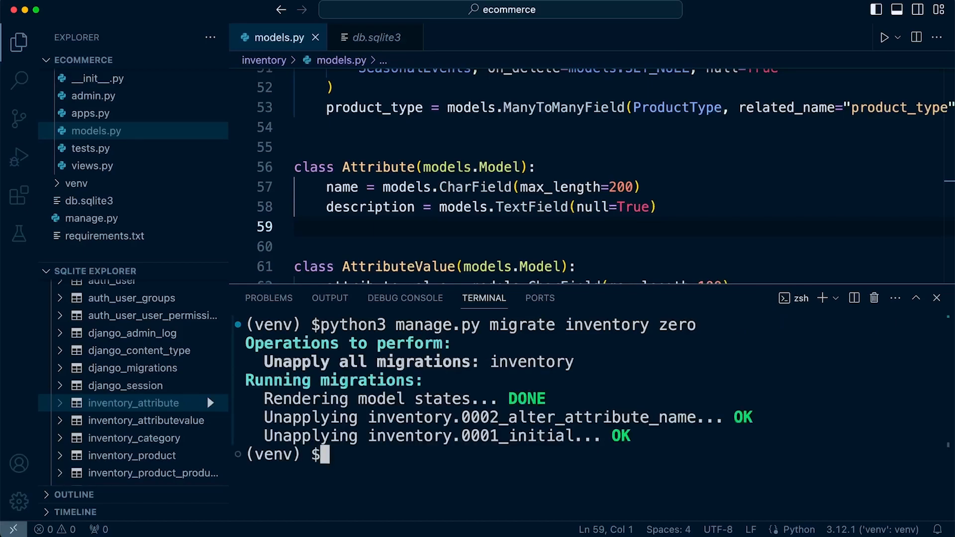
drag(264, 417, 627, 436)
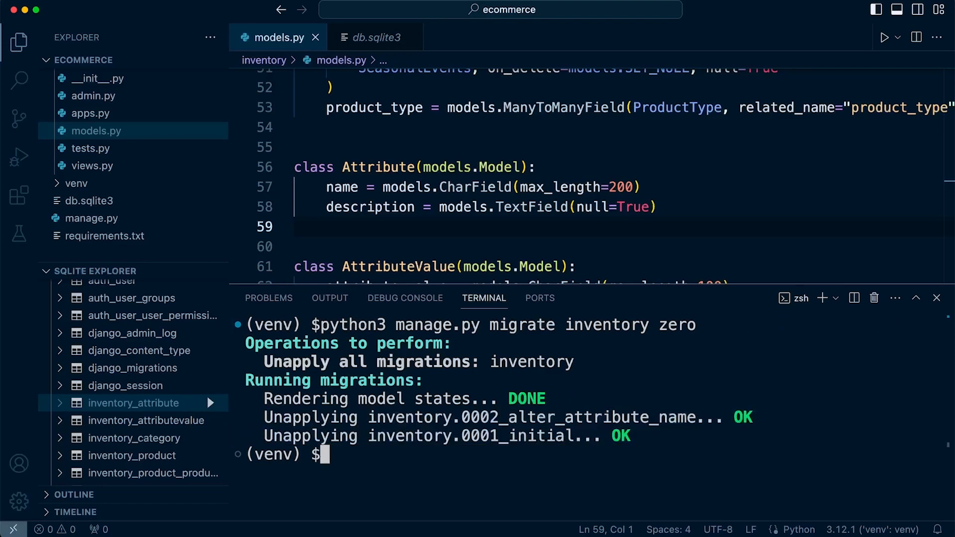
double_click(606, 324)
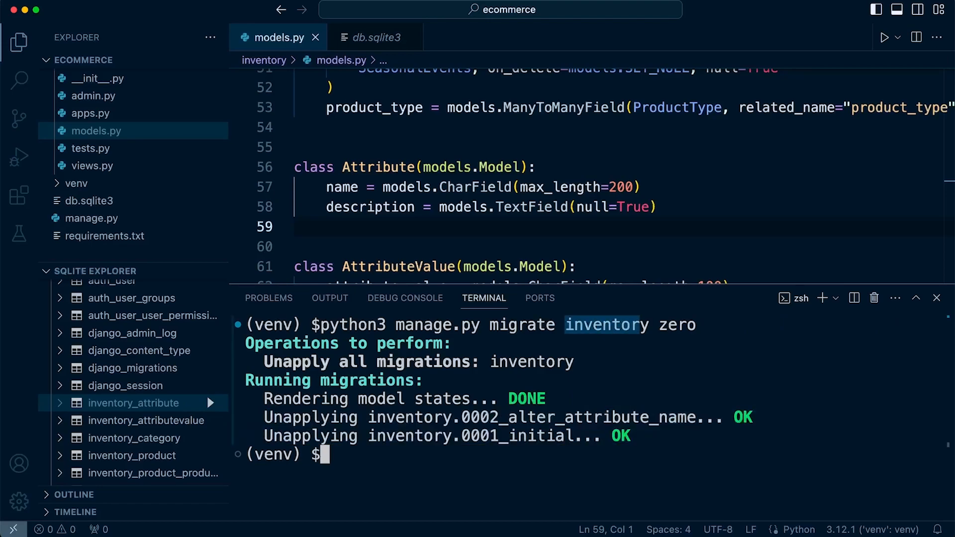
click(239, 187)
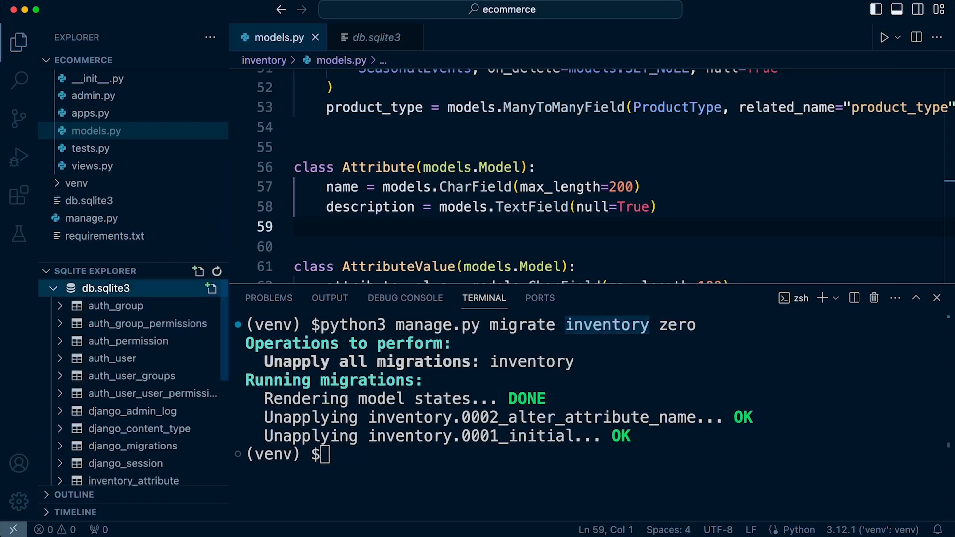
- Collapse and re-expand db.sqlite3 to confirm only auth, django and session tables remain
click(52, 289)
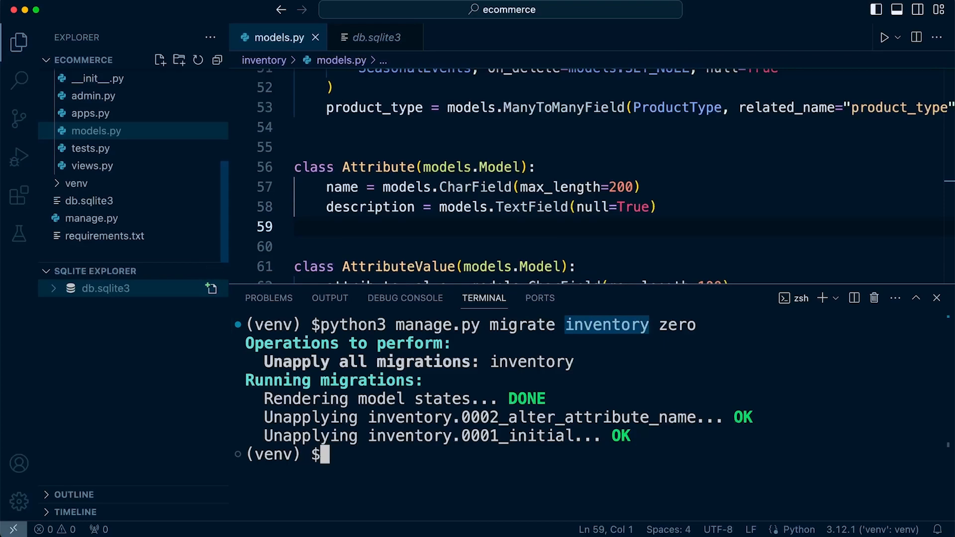
click(106, 289)
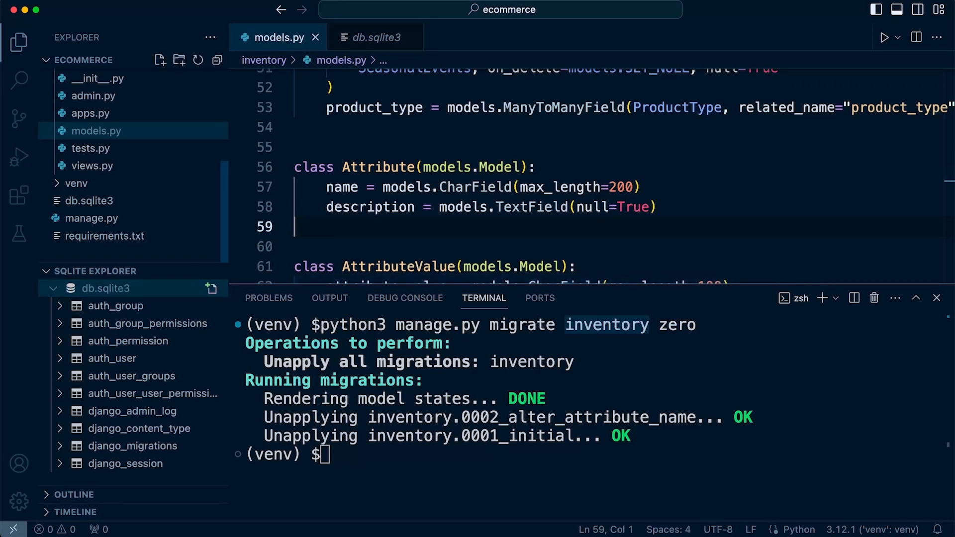
- Run makemigrations to create 0004_remove_attribute_text, list migrations, and reapply inventory 0001–0004
text(python3 manage.py migrate inventory zero)
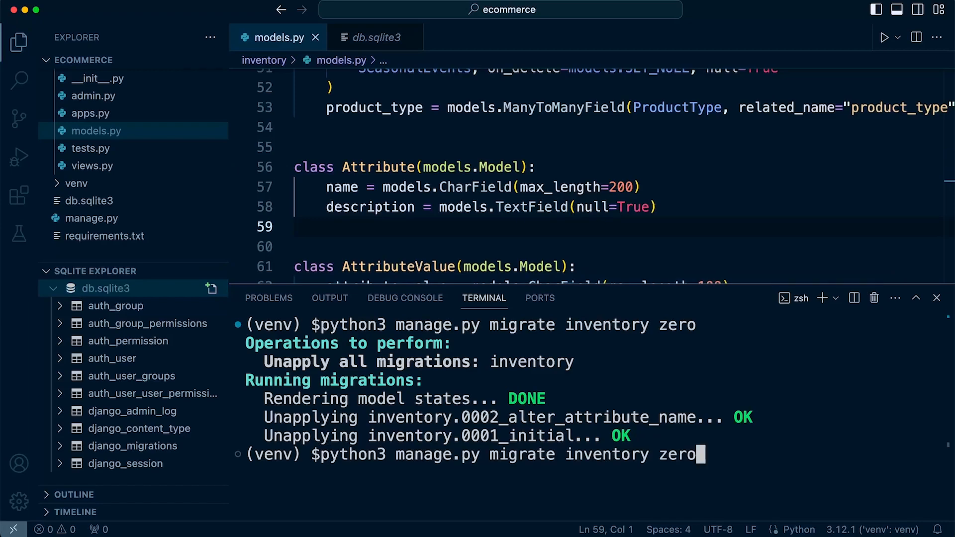
text(python3 manage.py makemigrations)
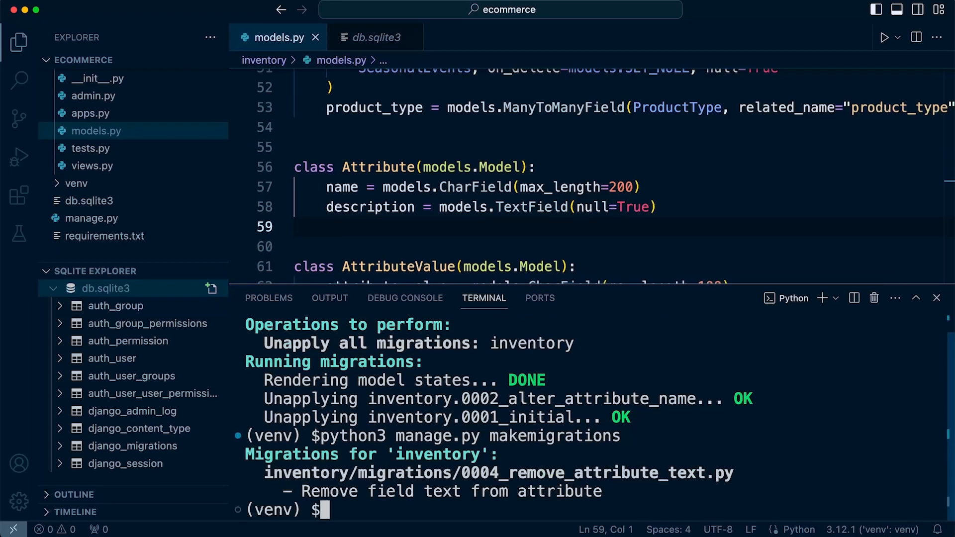
text(python3 manage.p)
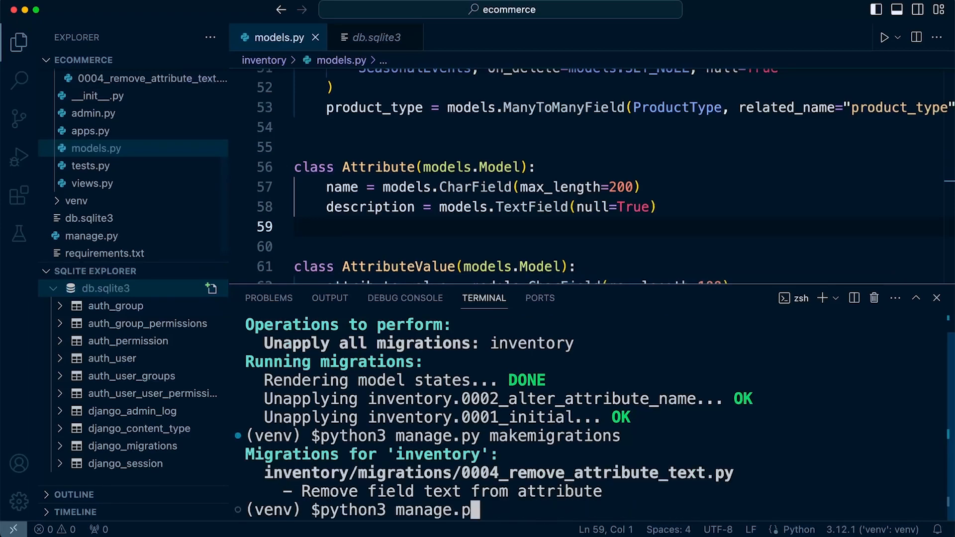
text(showmigrations --list)
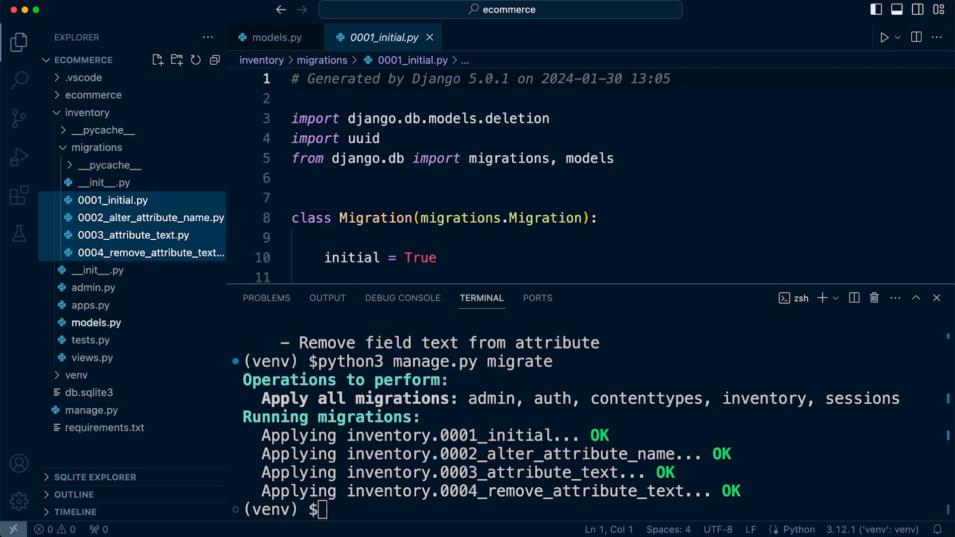
- Move the four inventory migration files and db.sqlite3 to Trash
text(python3 manage.py makemigrations)
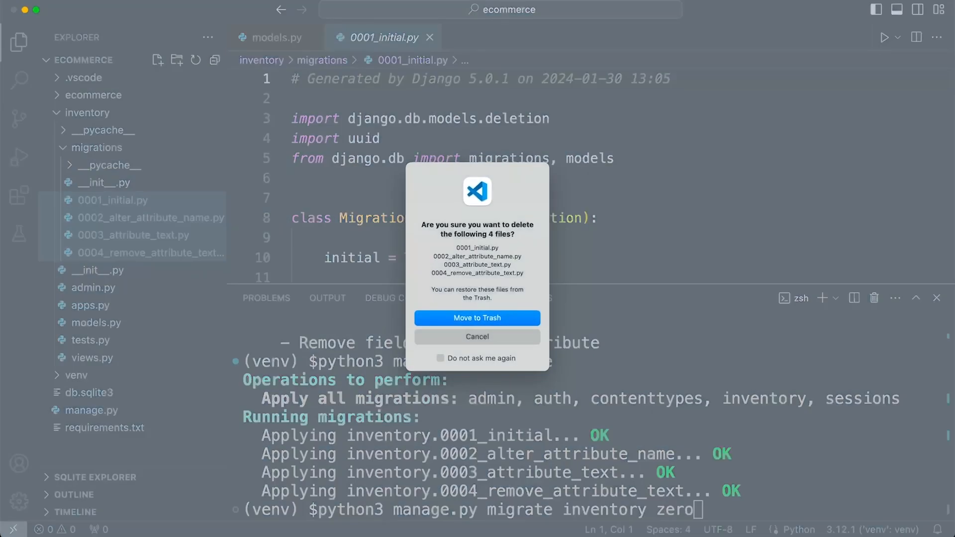
click(477, 337)
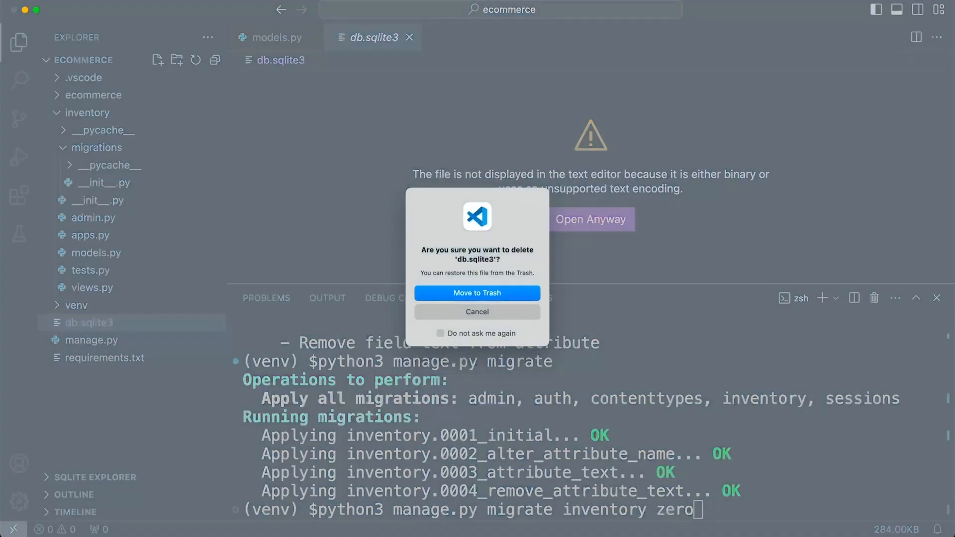
click(477, 293)
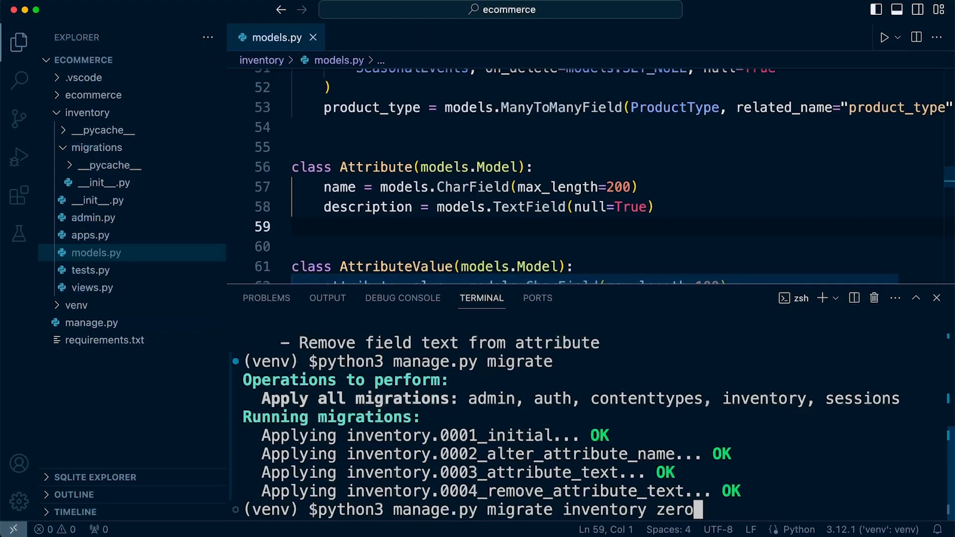